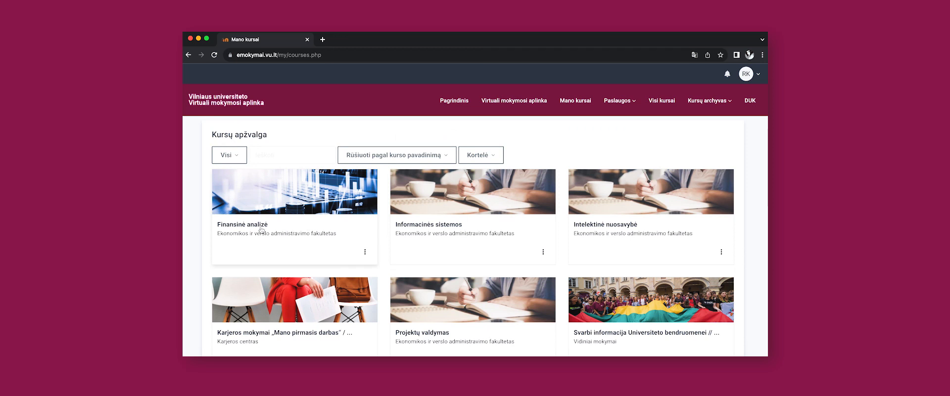
- Open the Finansinė analizė course from the Kursų apžvalga overview to view its sections and materials
{"action": "left_click", "coordinate": [243, 224]}
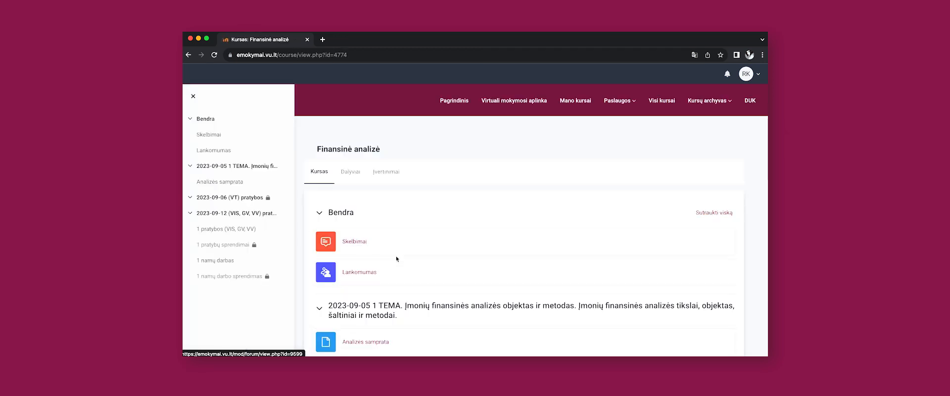